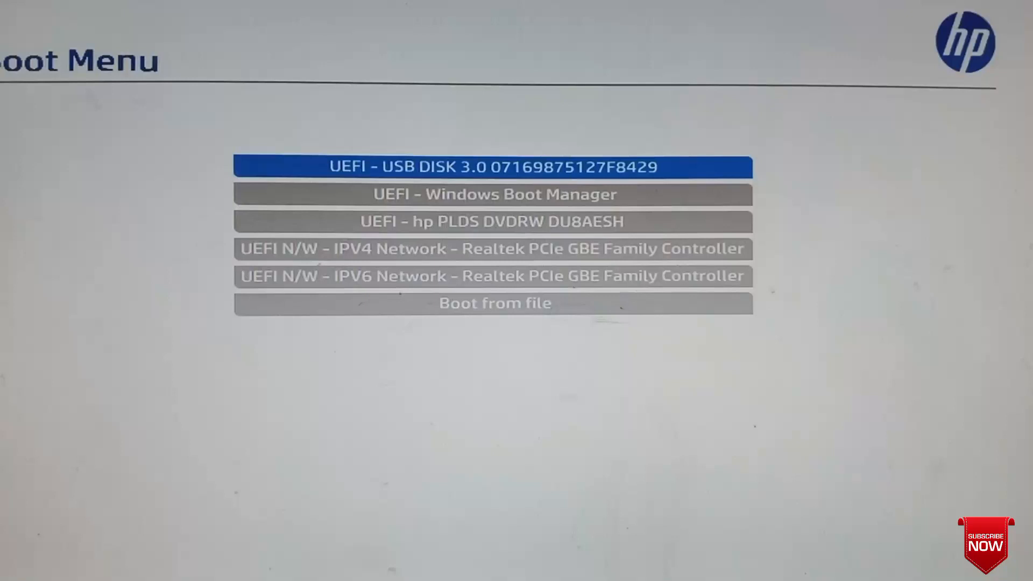
# Step: Exit the UEFI boot device list back to the HP Startup Menu
pyautogui.click(493, 167)
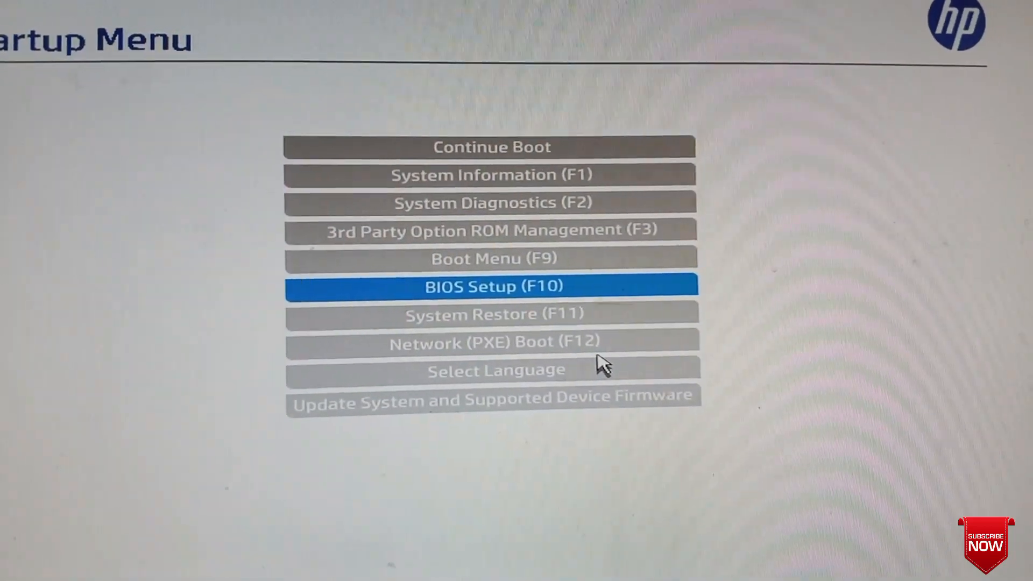
# Step: Enter BIOS Setup and review the Advanced > Boot Options settings
pyautogui.click(491, 286)
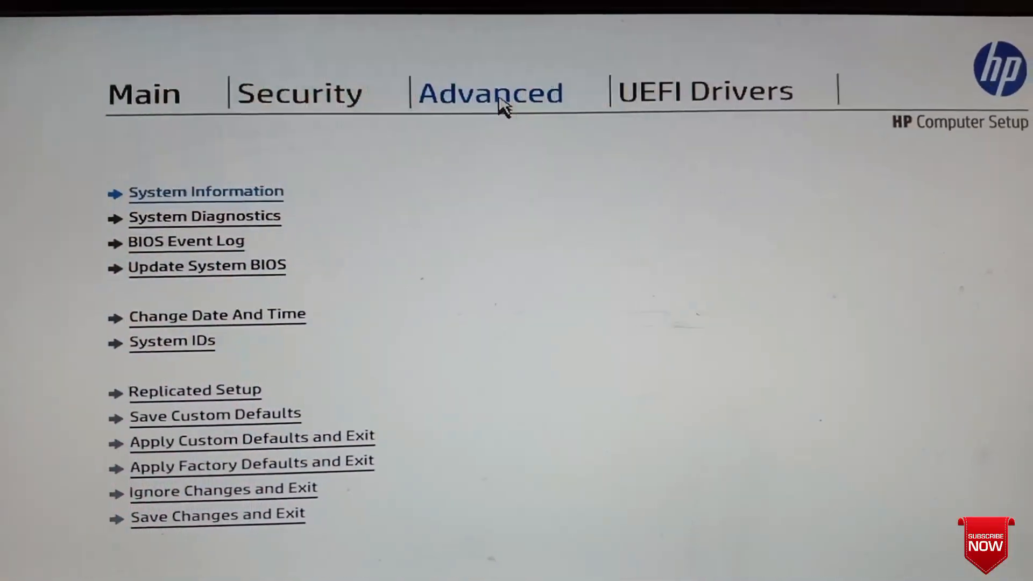
pyautogui.click(490, 92)
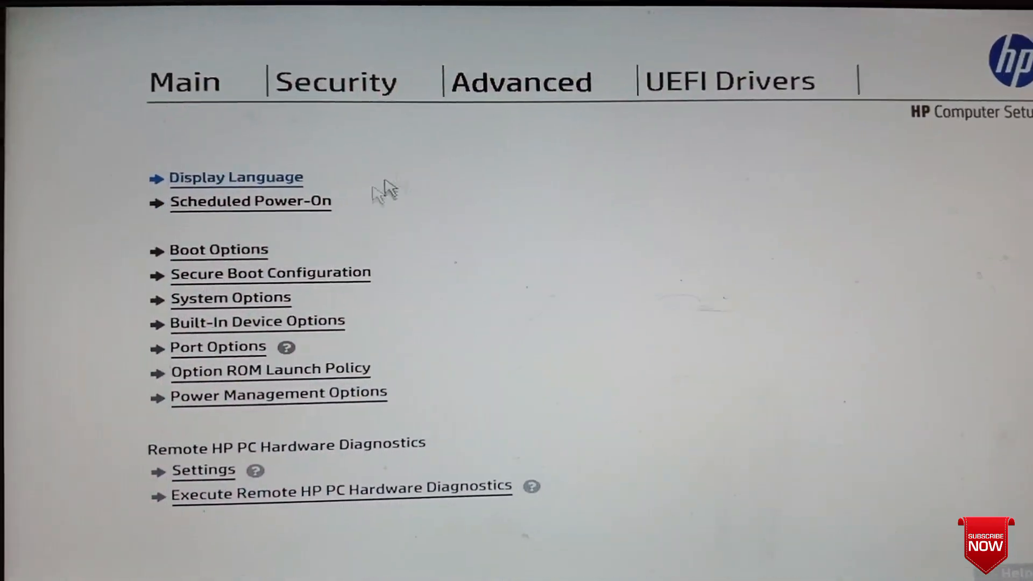
pyautogui.click(218, 249)
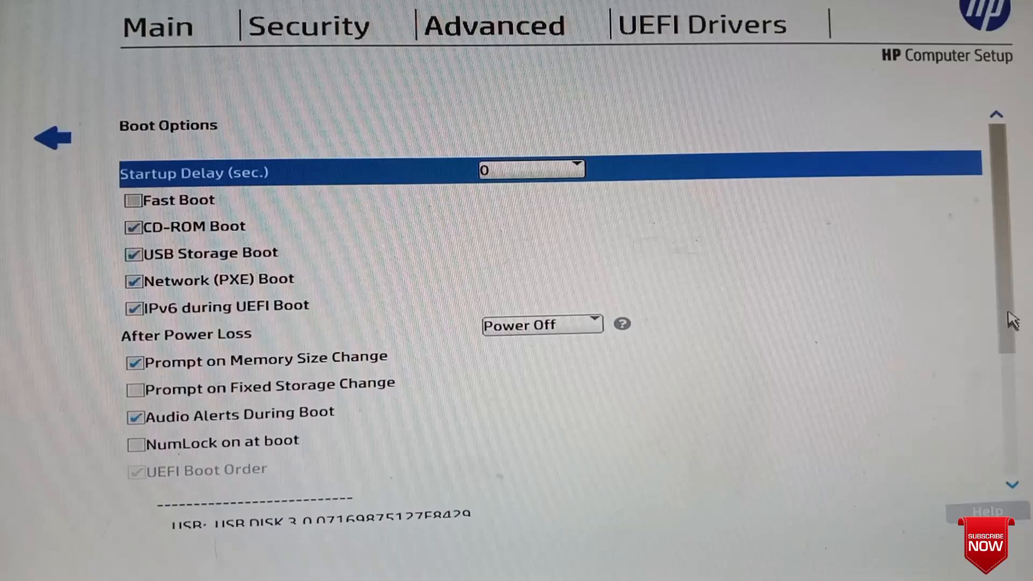
pyautogui.scroll(-3)
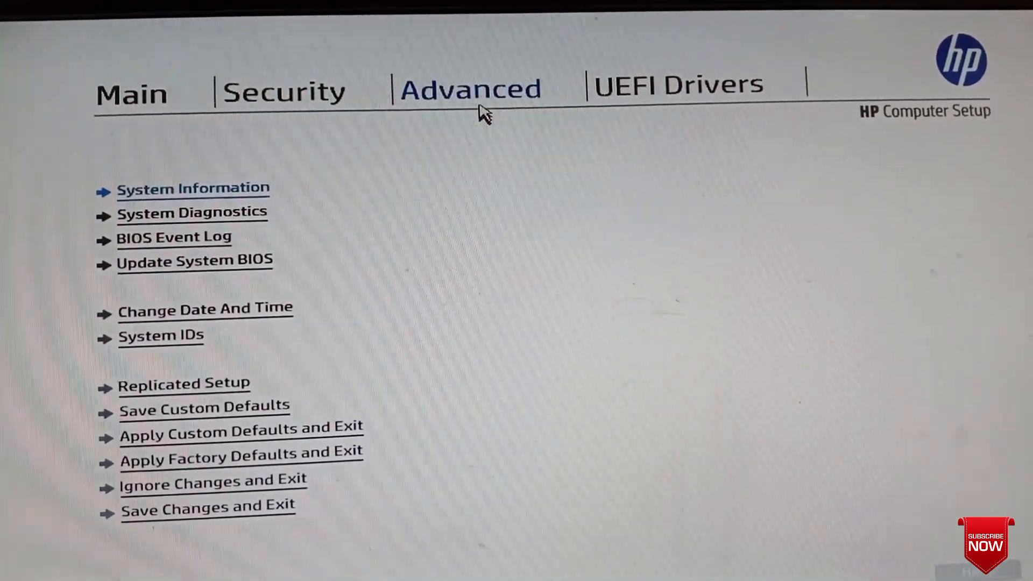
# Step: In Secure Boot Configuration, choose Legacy Support Enable and Secure Boot Disable
pyautogui.click(470, 88)
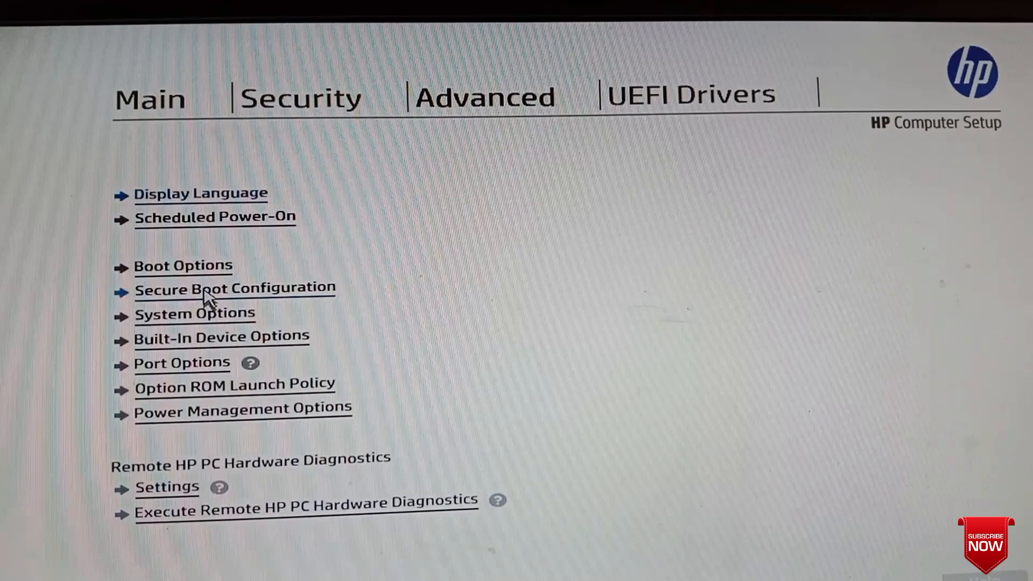
pyautogui.click(235, 289)
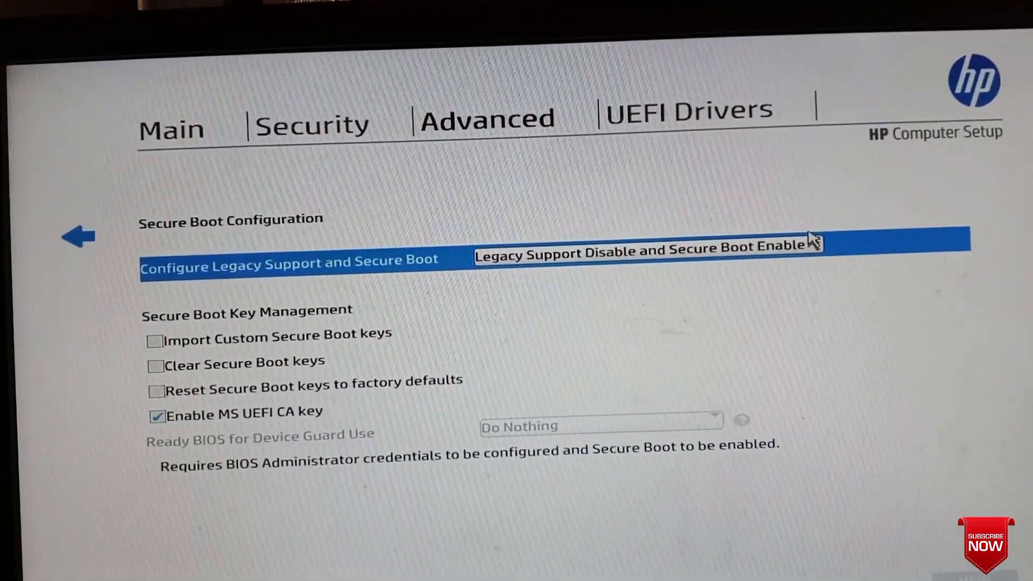
pyautogui.click(646, 260)
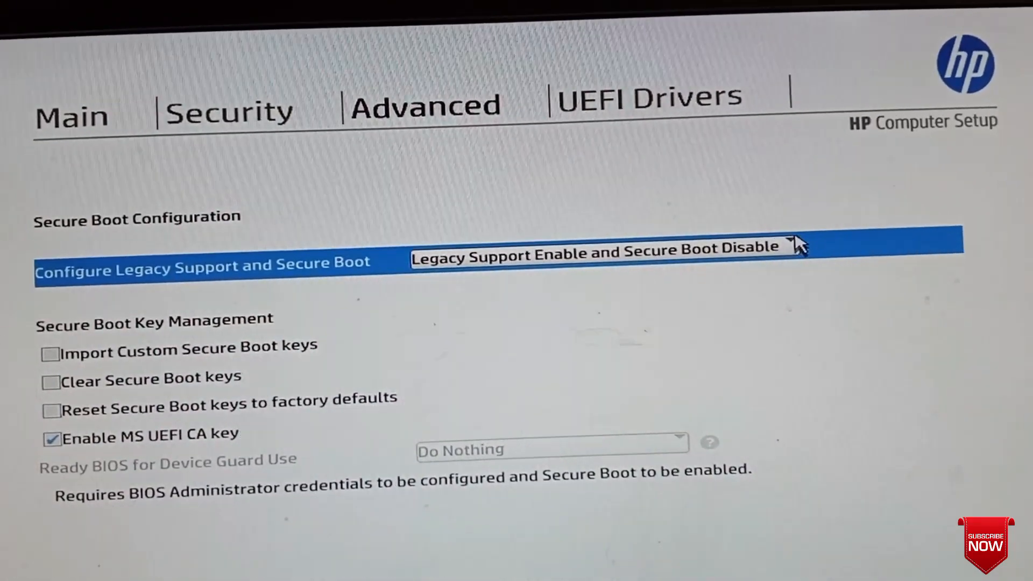
pyautogui.click(596, 256)
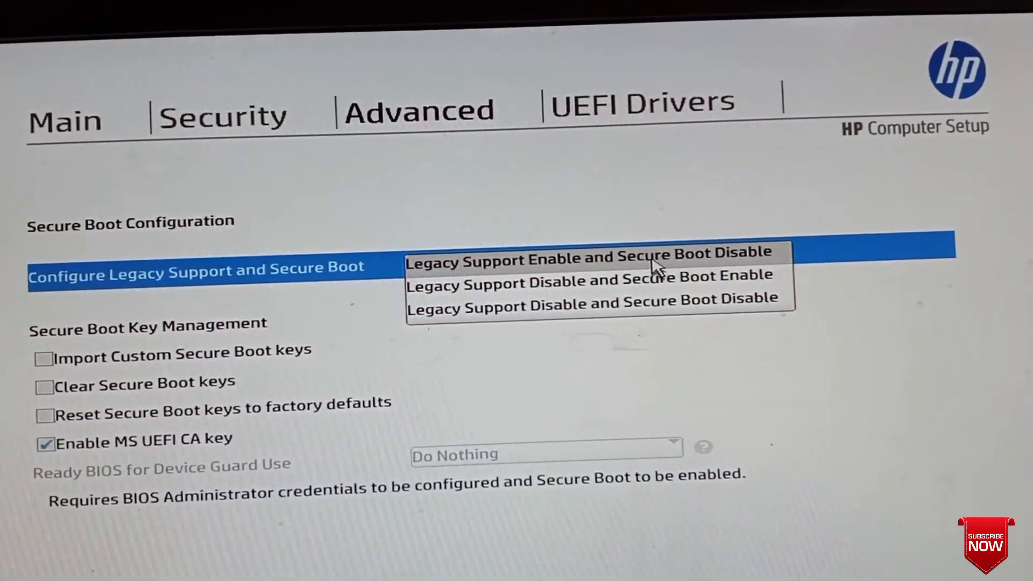
pyautogui.click(587, 258)
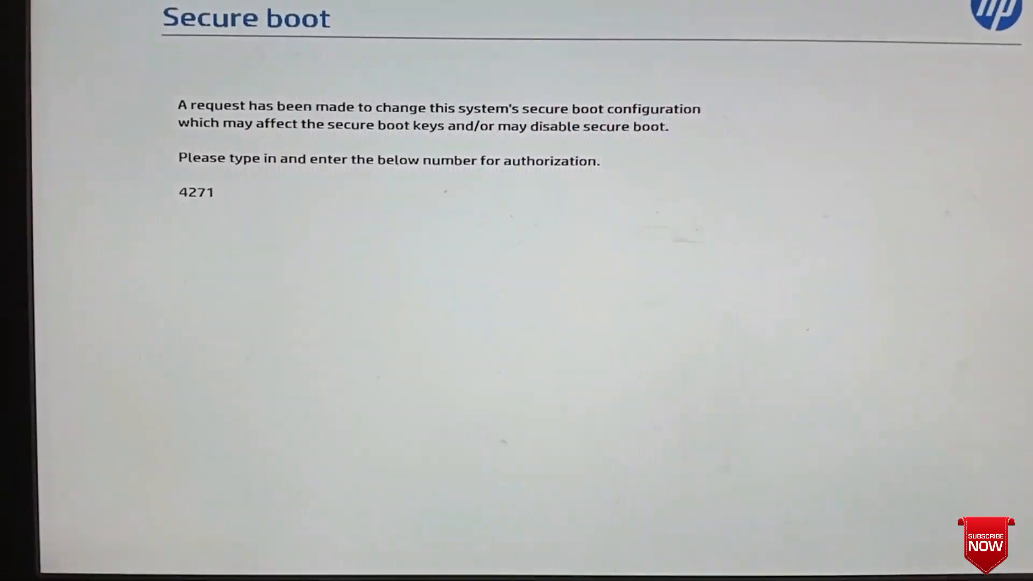
# Step: Enter authorization number 4271 to confirm the Secure Boot change
pyautogui.write('4')
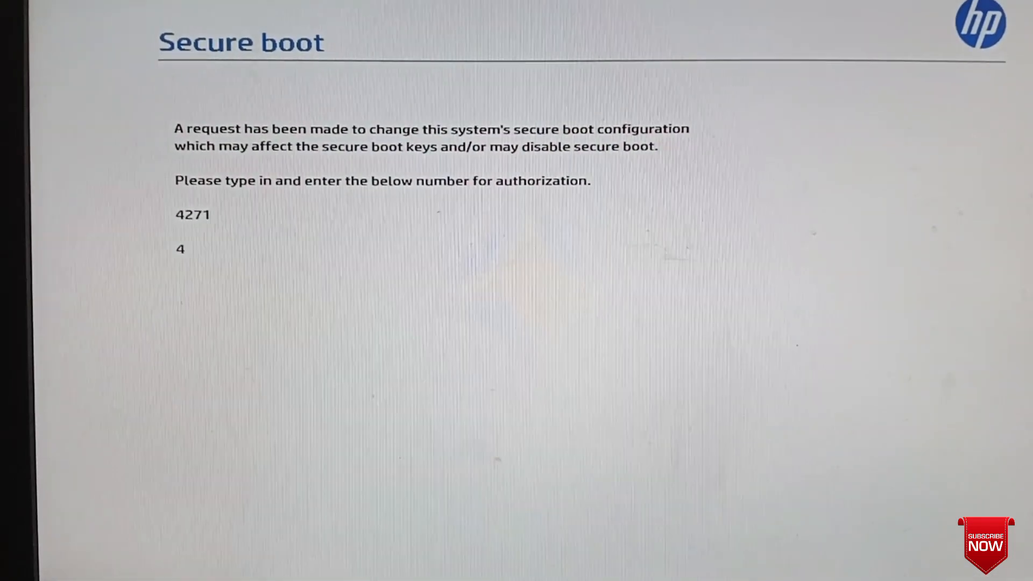
pyautogui.write('27')
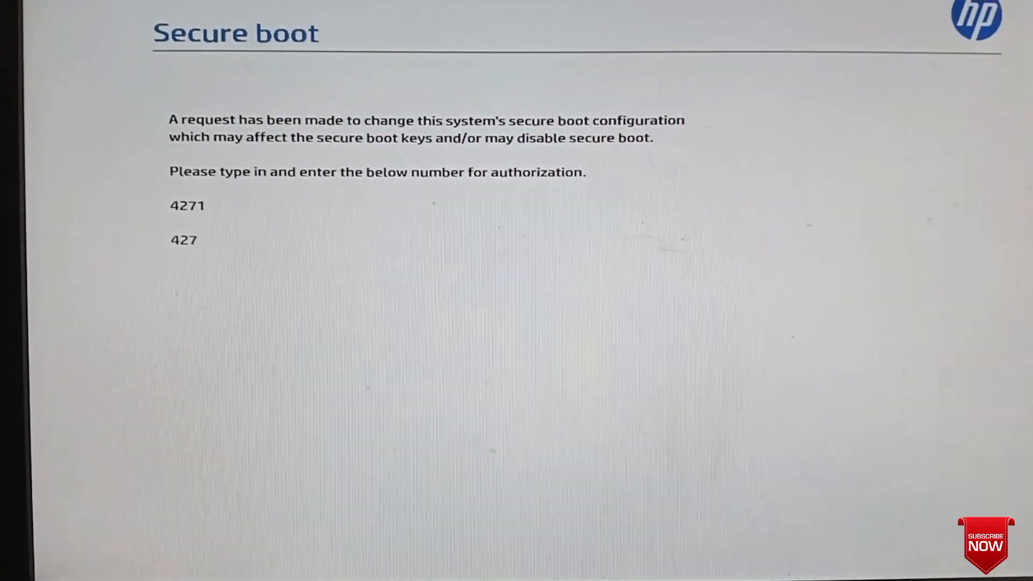
pyautogui.write('1')
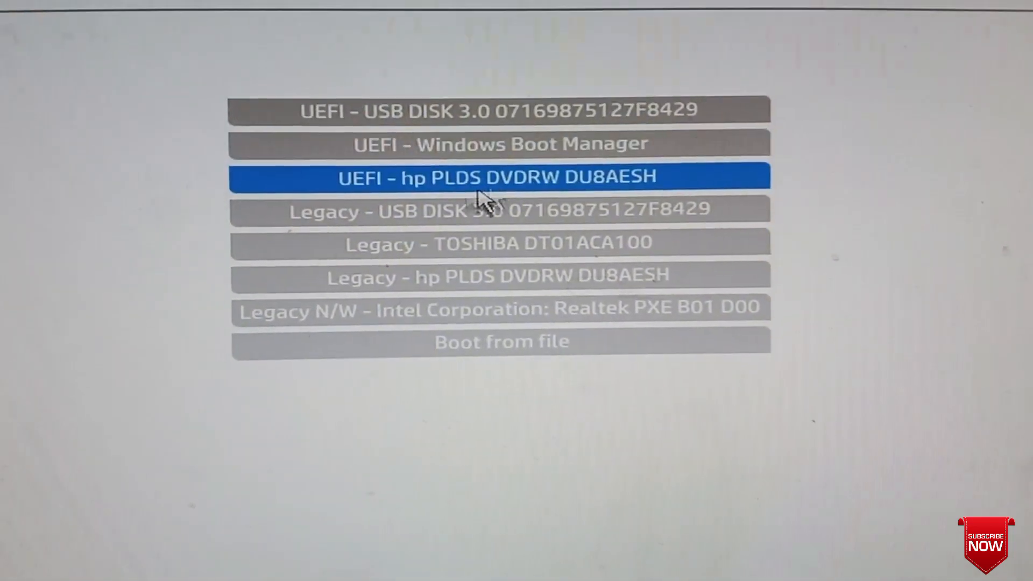
# Step: Boot from Legacy - USB DISK 3.0 in the boot menu
pyautogui.press('Down')
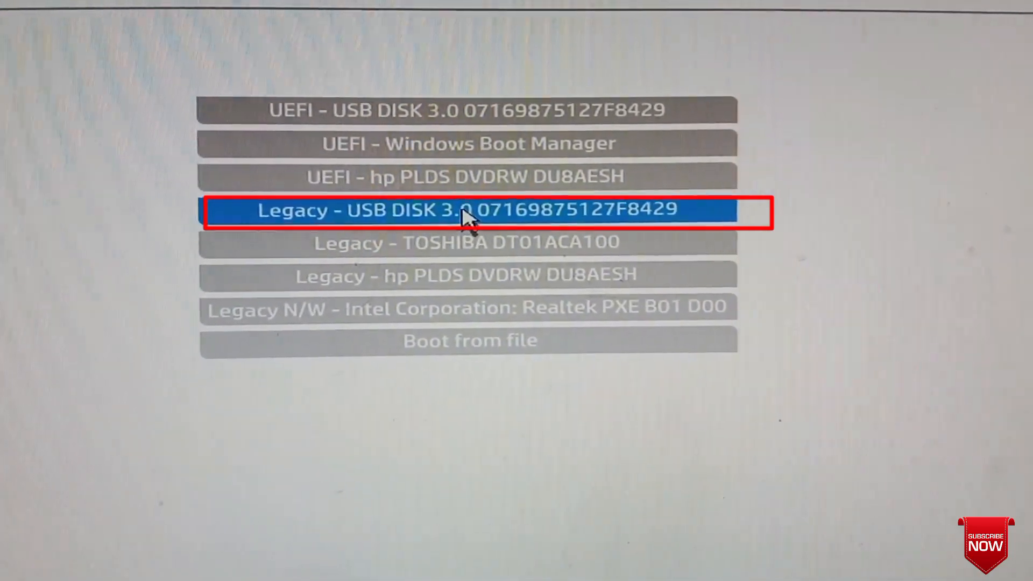
pyautogui.click(469, 211)
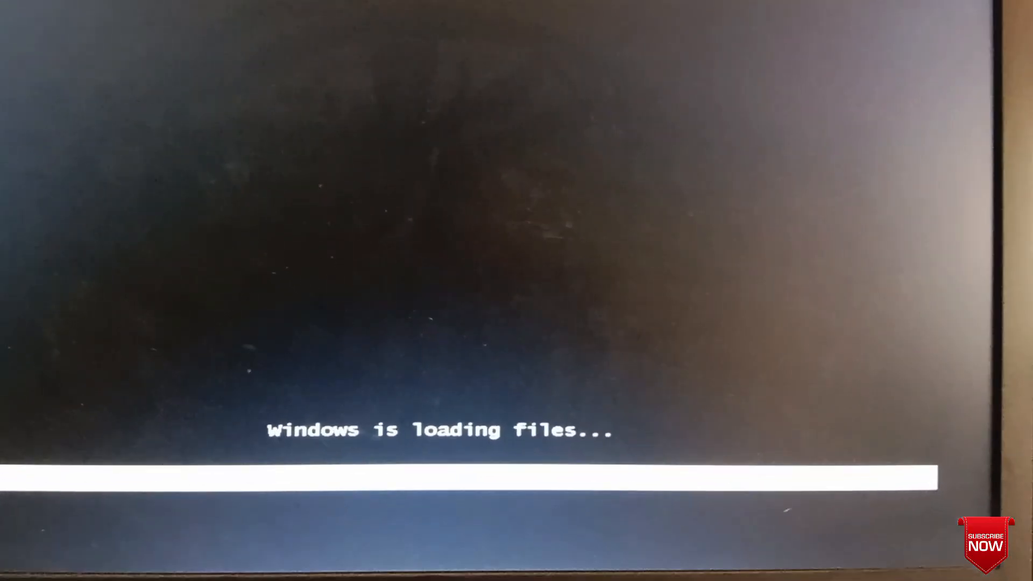